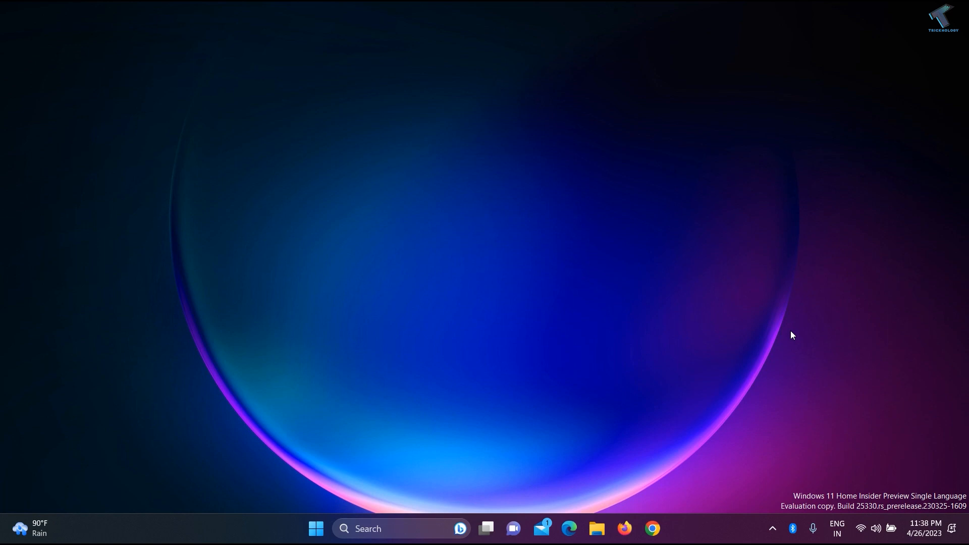
mouse_move(794, 490)
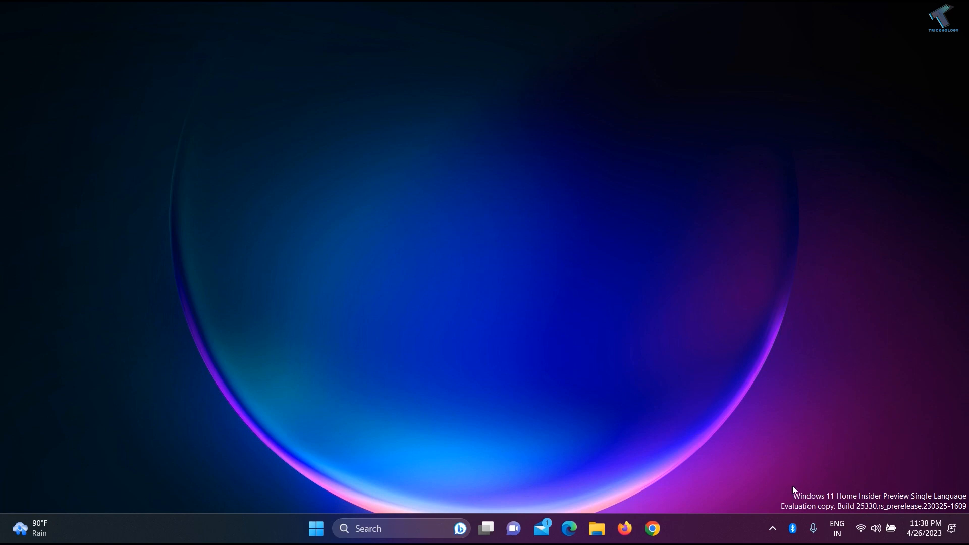
mouse_move(875, 499)
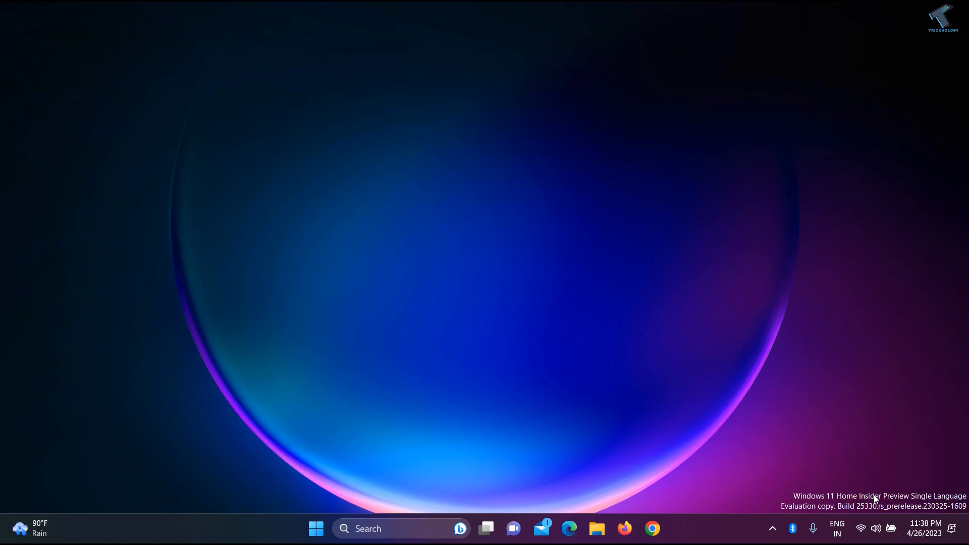
mouse_move(863, 517)
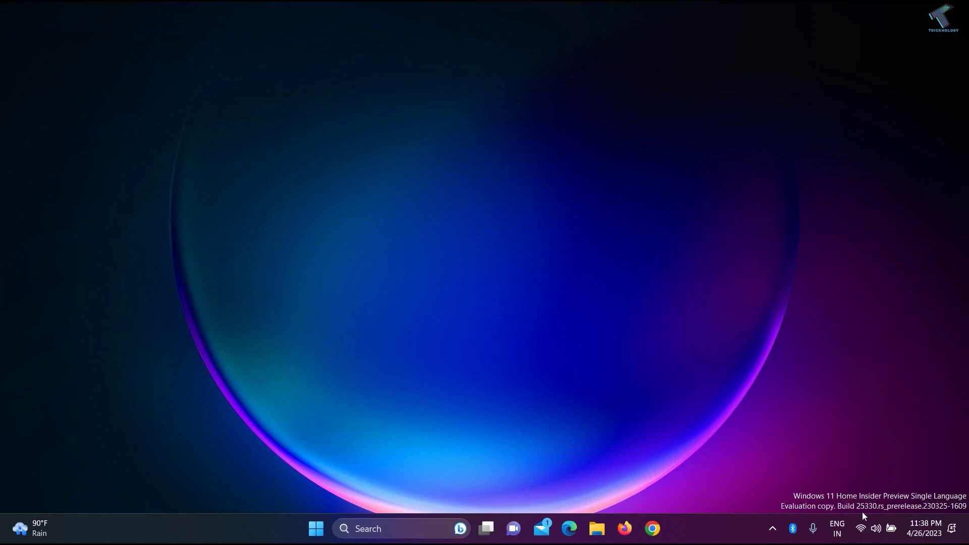
mouse_move(271, 505)
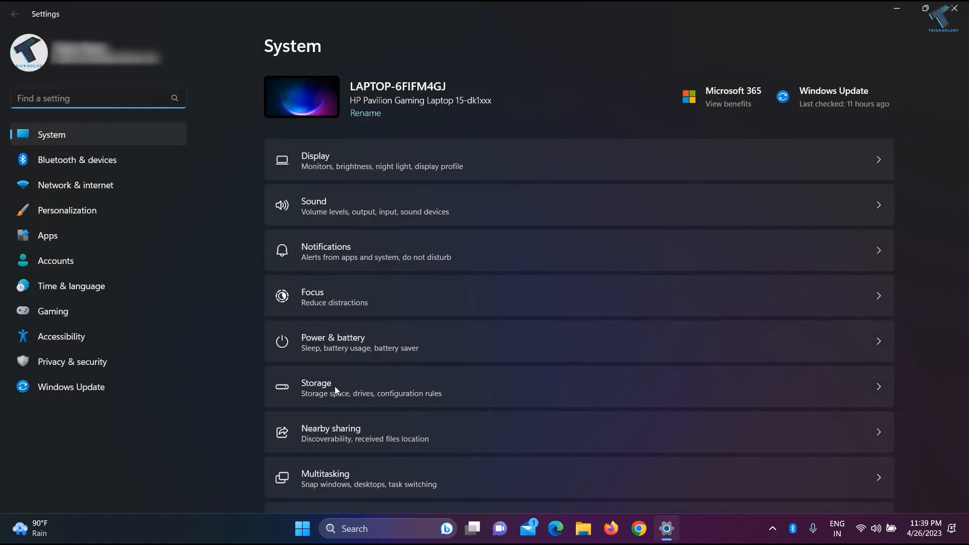
Go to Windows Update and open the Windows Insider Program page showing the Canary channel
click(71, 387)
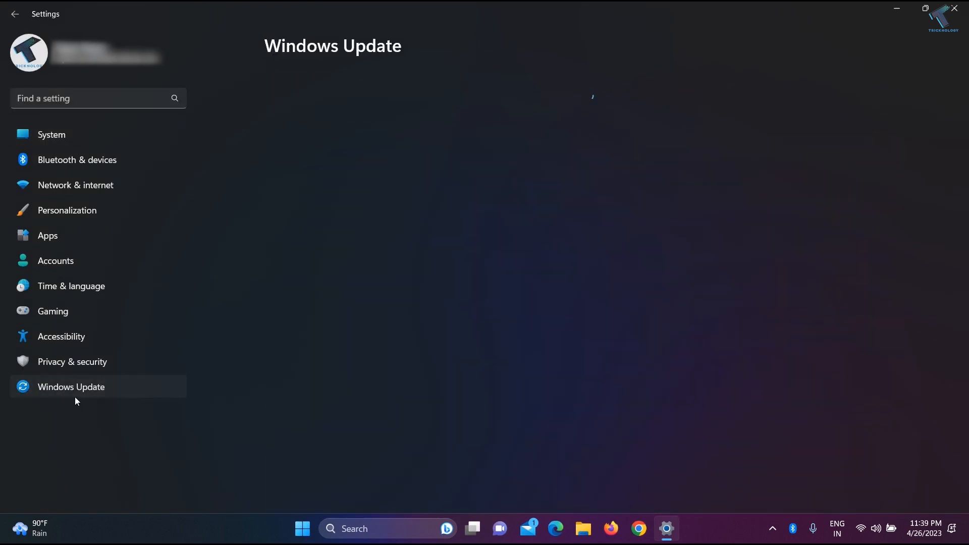
click(71, 387)
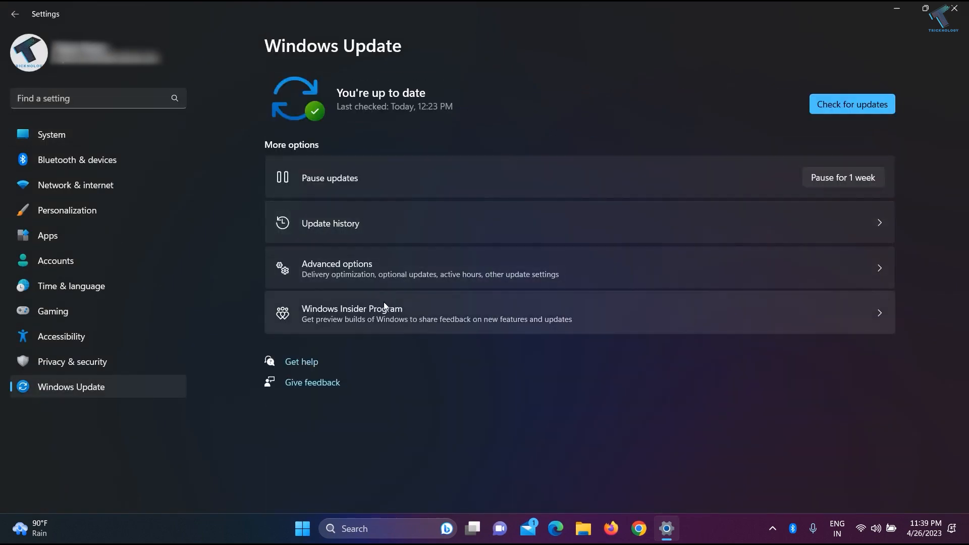
click(352, 313)
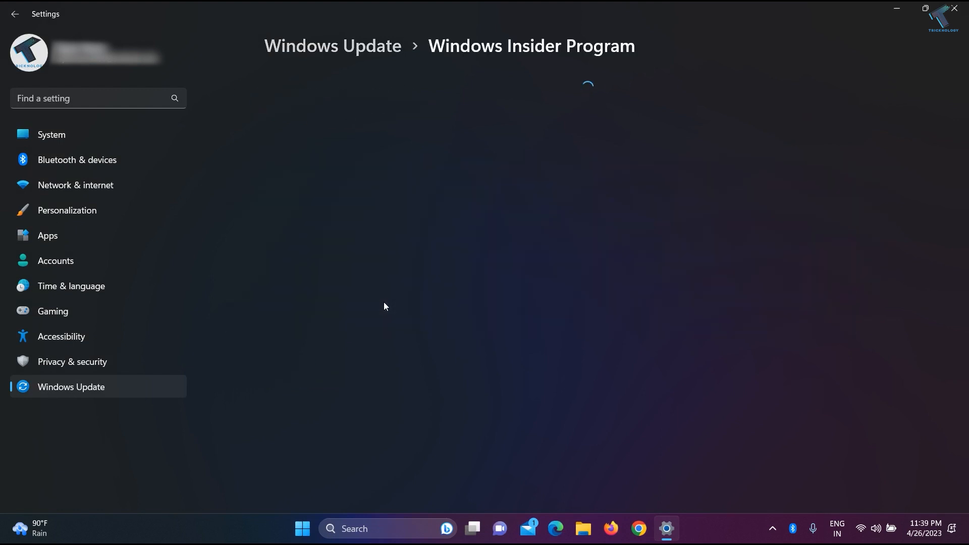
mouse_move(615, 186)
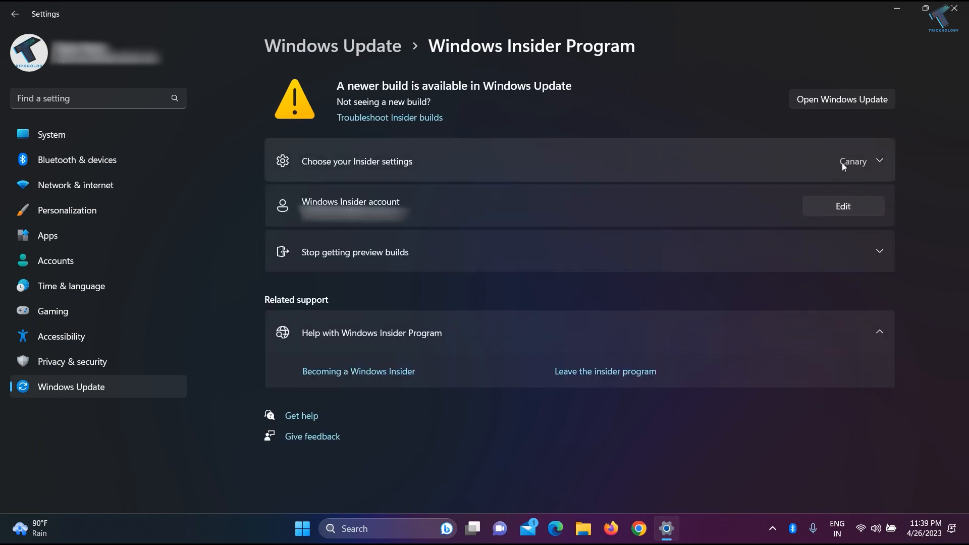
mouse_move(883, 174)
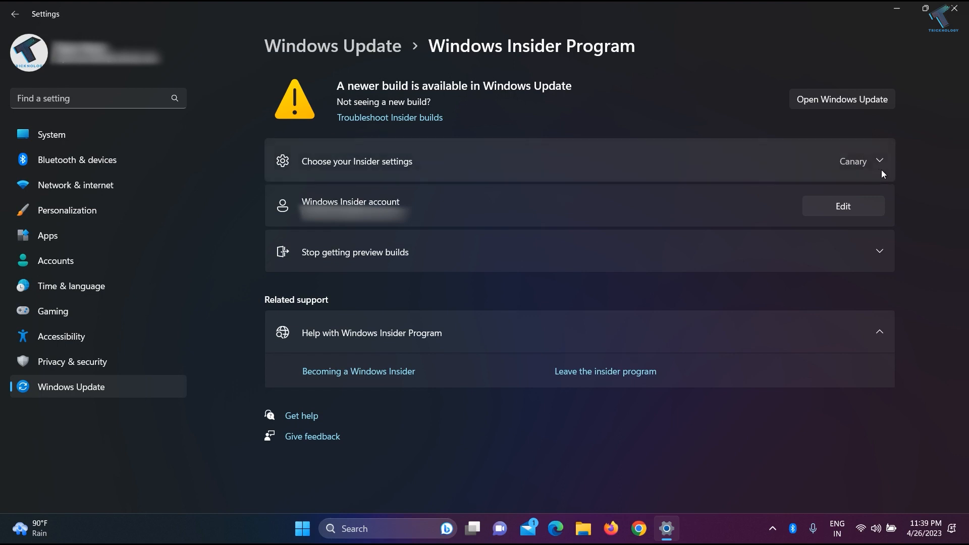
mouse_move(913, 147)
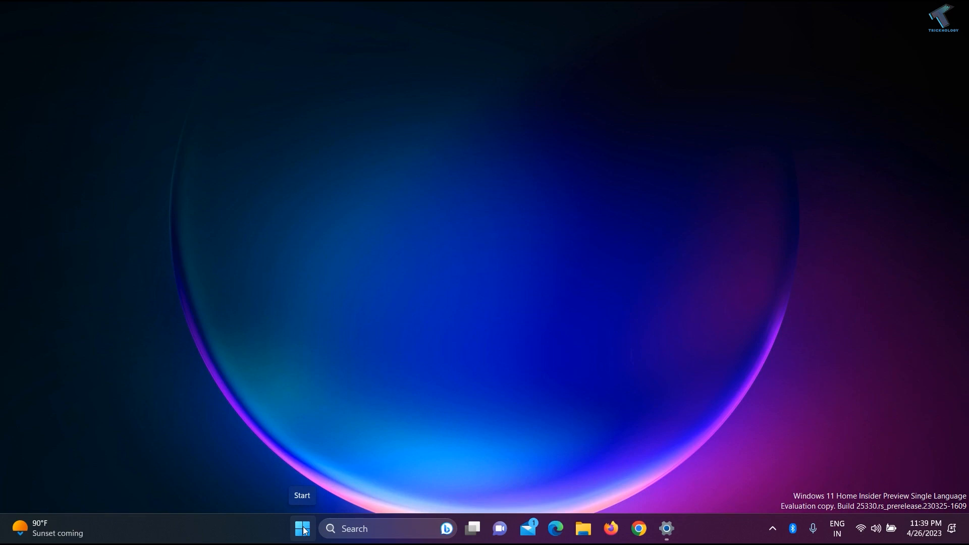
Launch Microsoft Store from its pinned icon in the Start menu
click(302, 529)
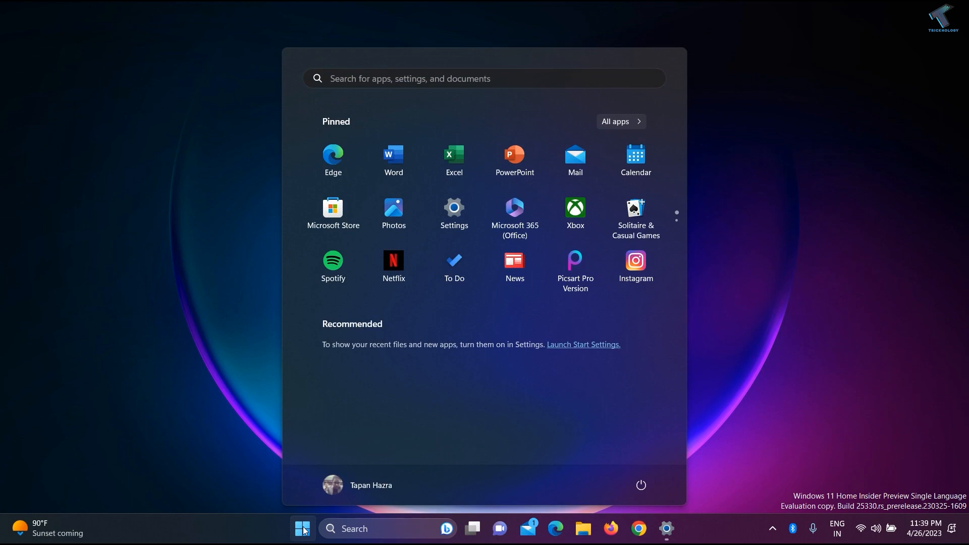
click(333, 208)
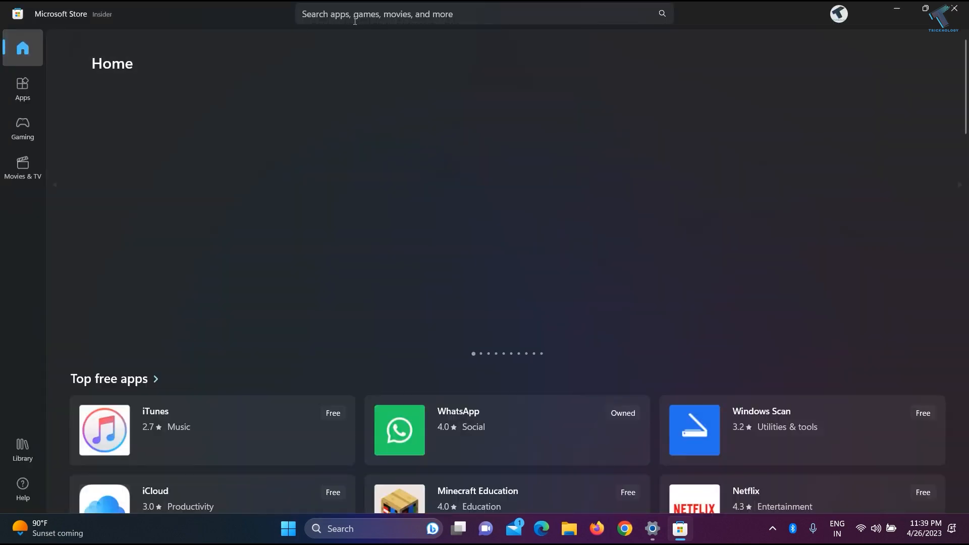
Search the Store for 'phone link', then go to the Library of installed apps
text(p)
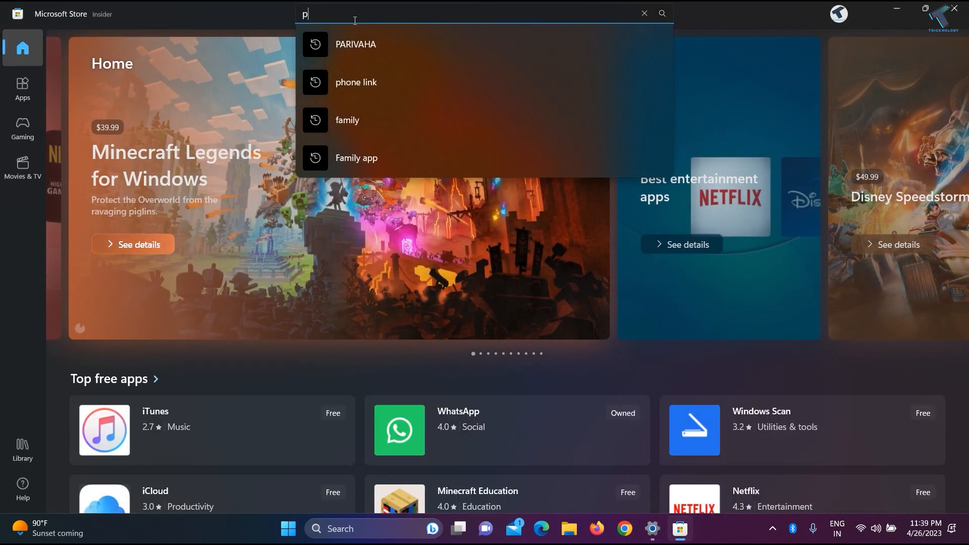
text(hone link)
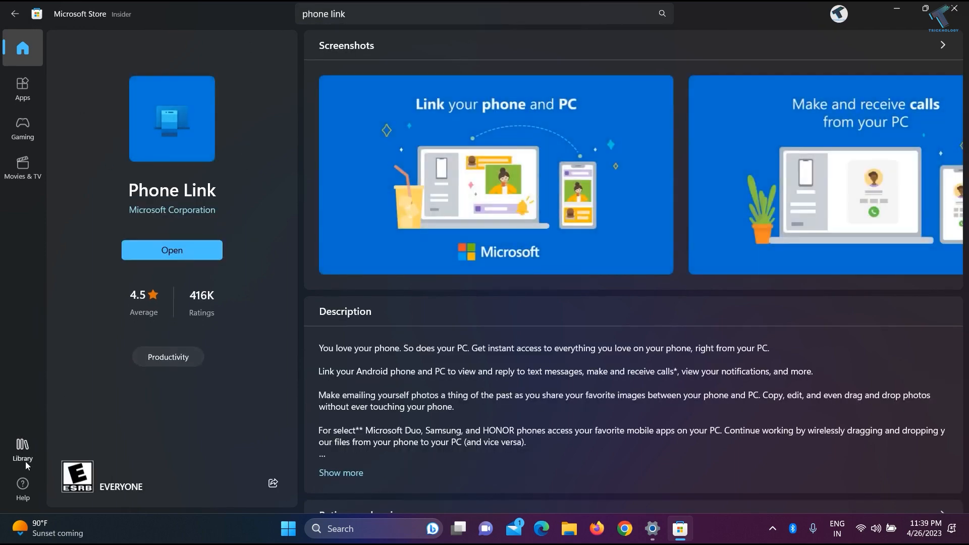
click(23, 448)
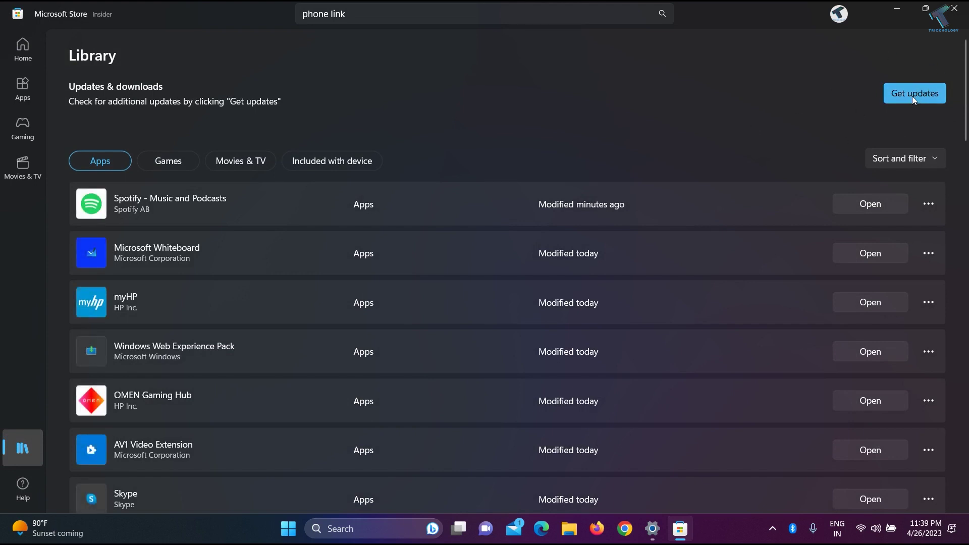
Start Get updates in the Store Library and minimize the Store window
click(915, 93)
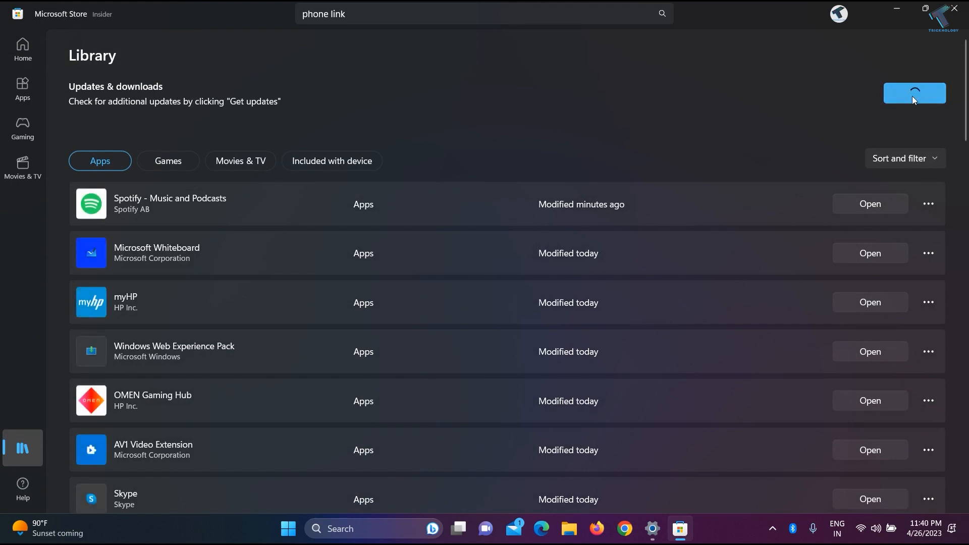
mouse_move(903, 33)
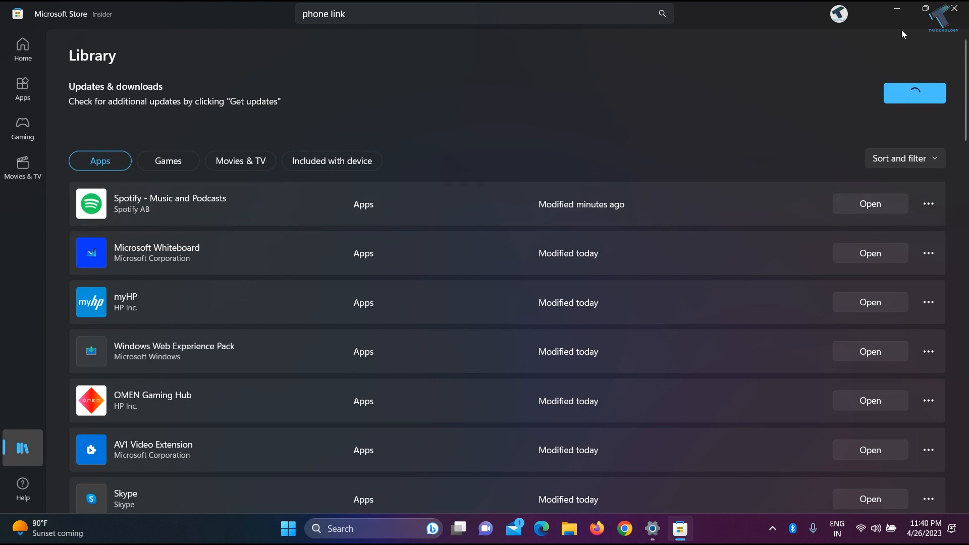
click(955, 8)
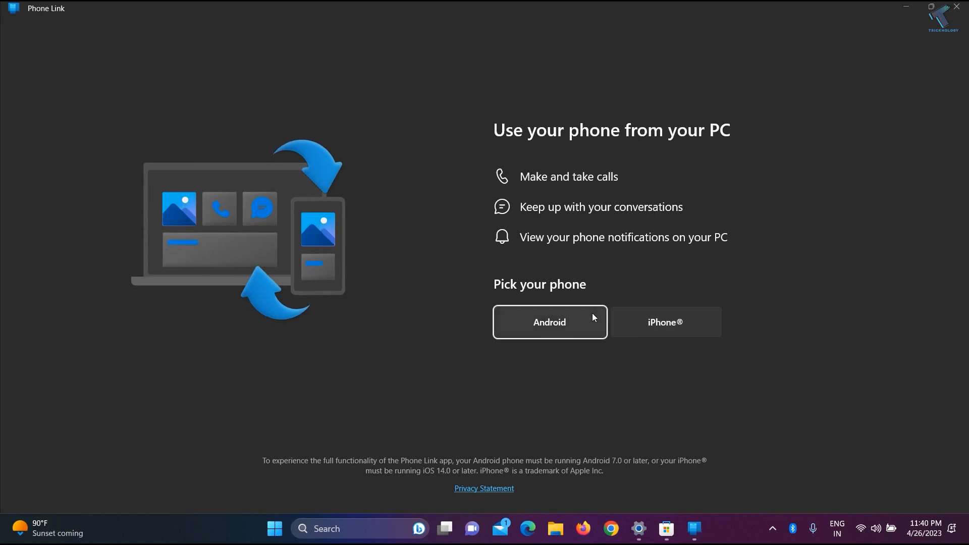
Pick iPhone on Phone Link's welcome screen to reach the Bluetooth QR code
click(550, 322)
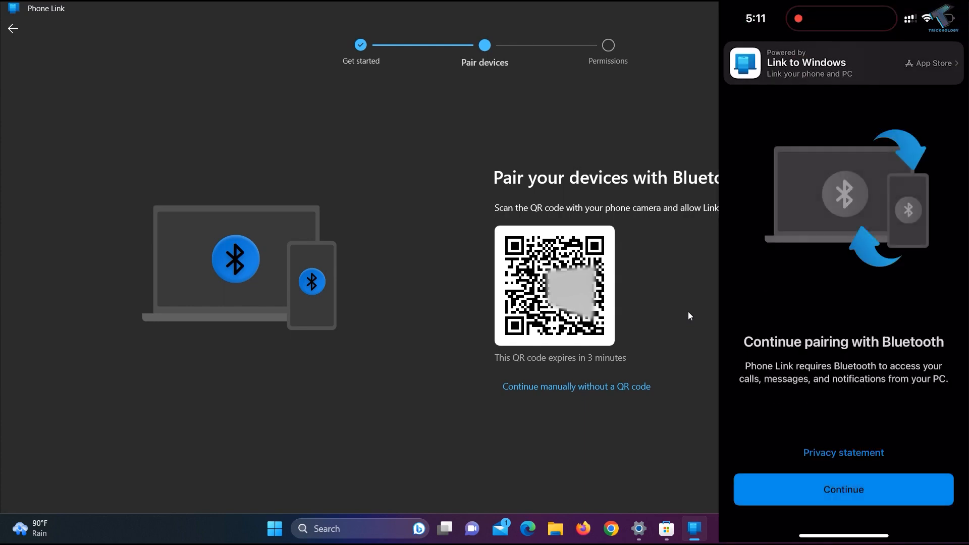
Continue Bluetooth pairing and allow Link to Windows to use Bluetooth on the iPhone
click(843, 489)
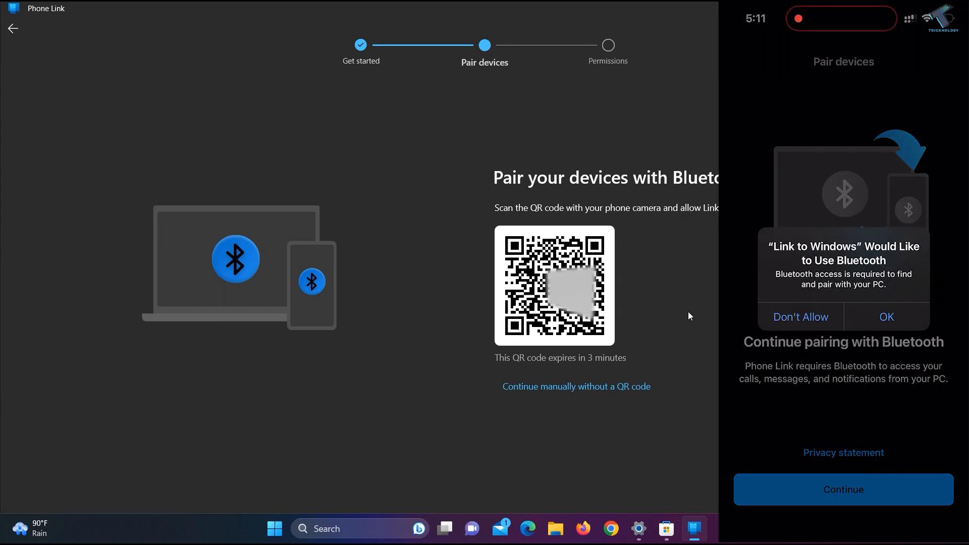
click(887, 317)
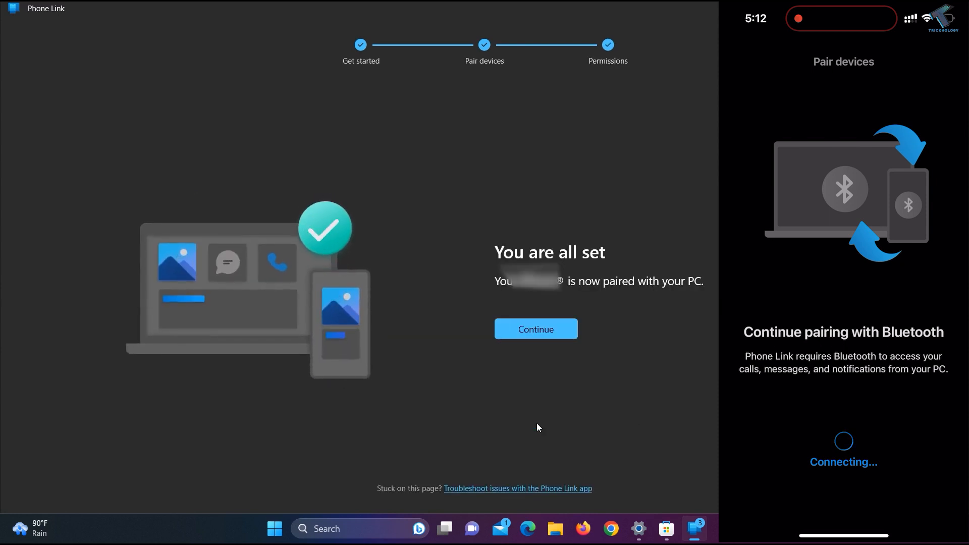
Continue past 'You are all set' into Phone Link's main window
click(535, 329)
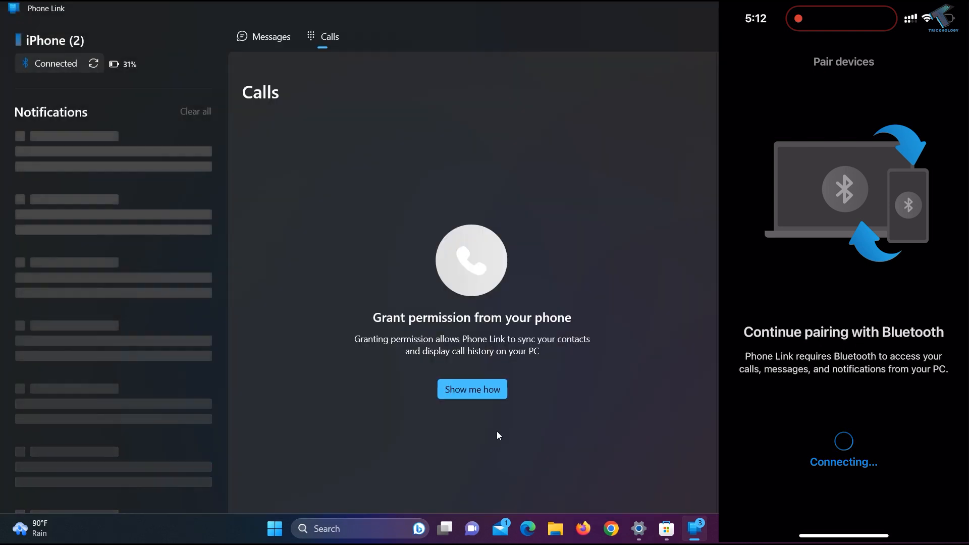
mouse_move(212, 108)
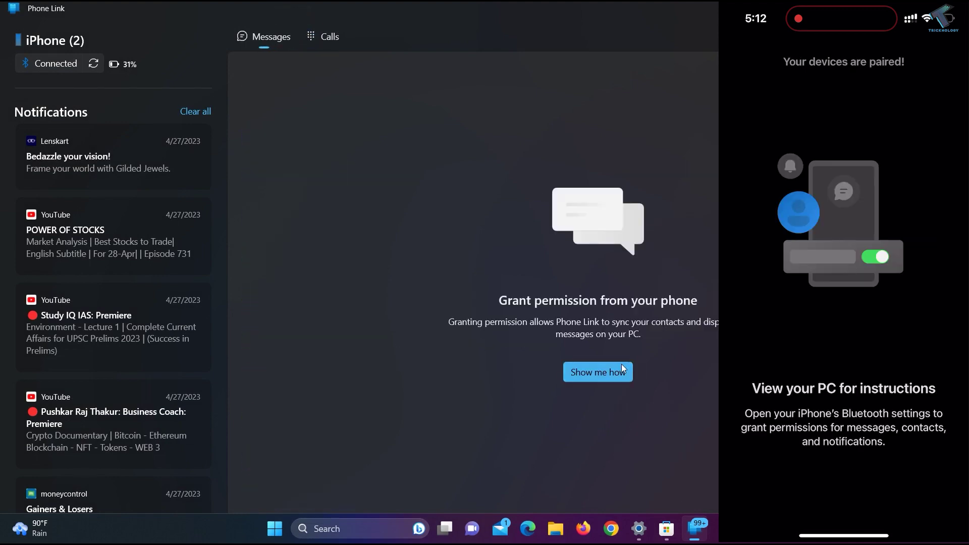
Allow iPhone notifications on the PC via Show me how, then view the Calls history
click(598, 372)
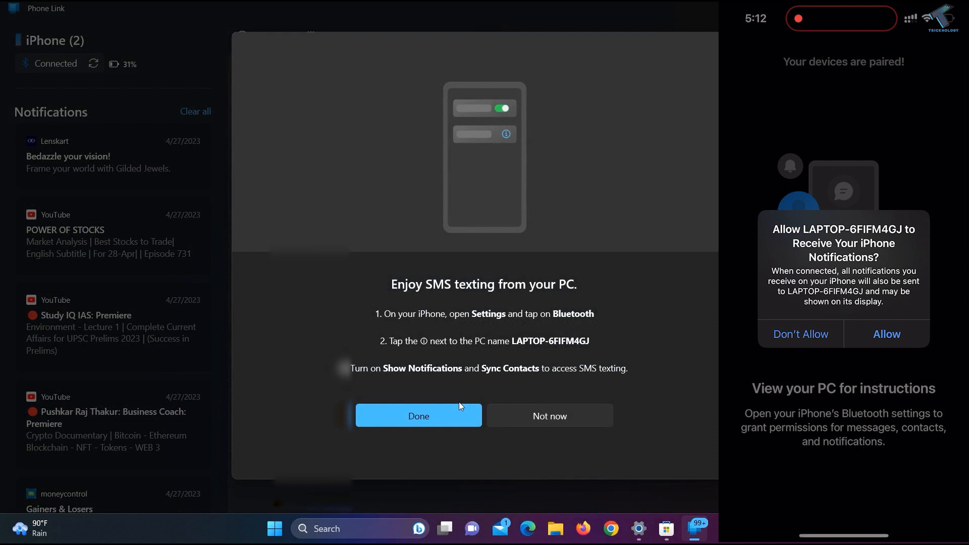
click(886, 333)
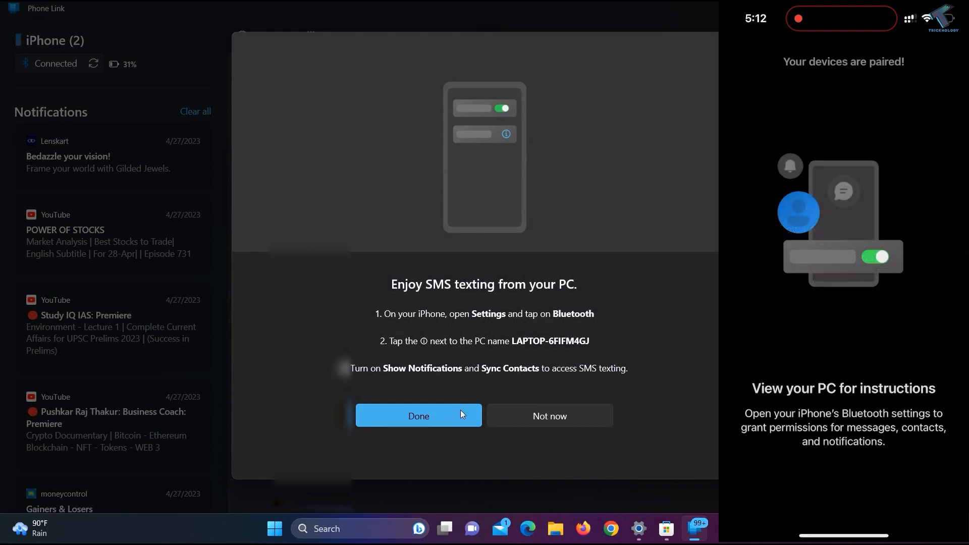
click(419, 416)
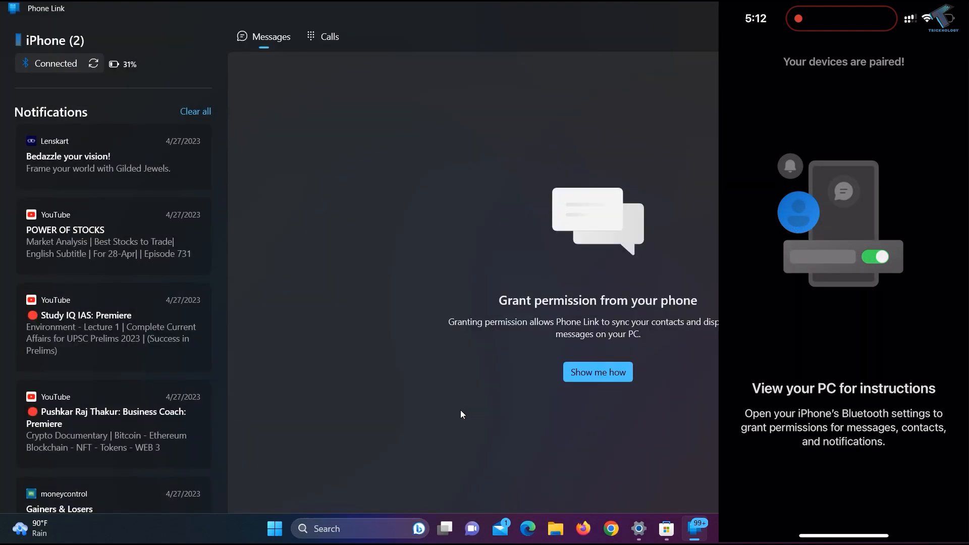
mouse_move(350, 48)
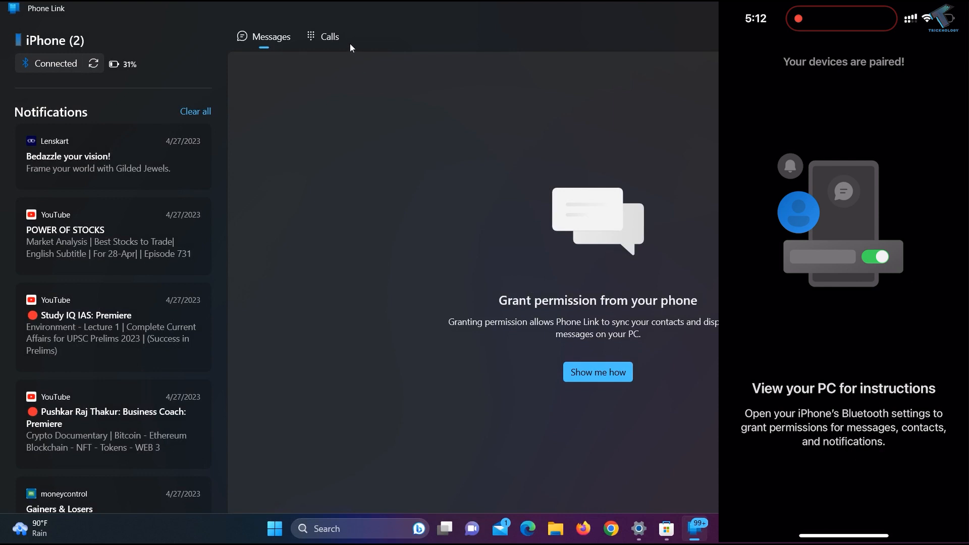
click(329, 37)
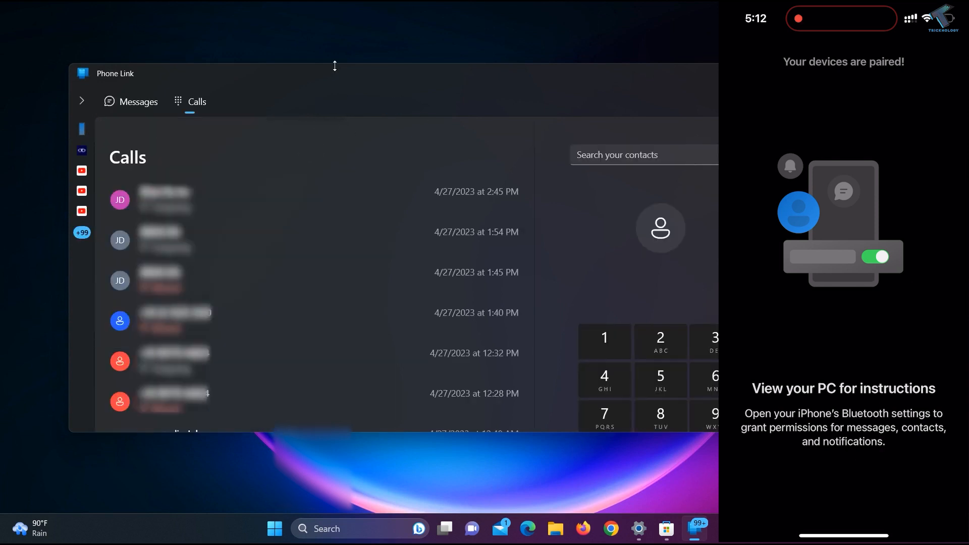
mouse_move(81, 103)
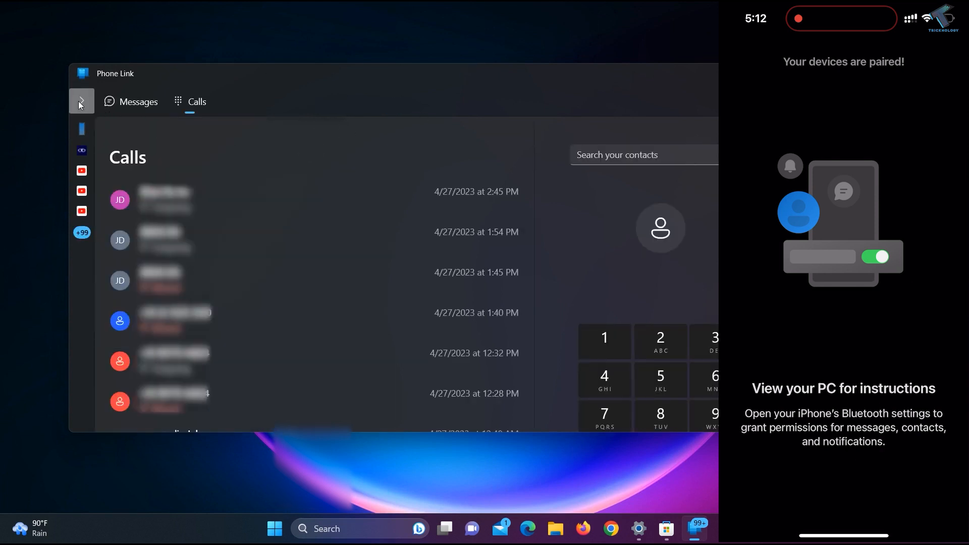
Expand the collapsed notifications sidebar, showing the iPhone connected at 31% battery
click(82, 101)
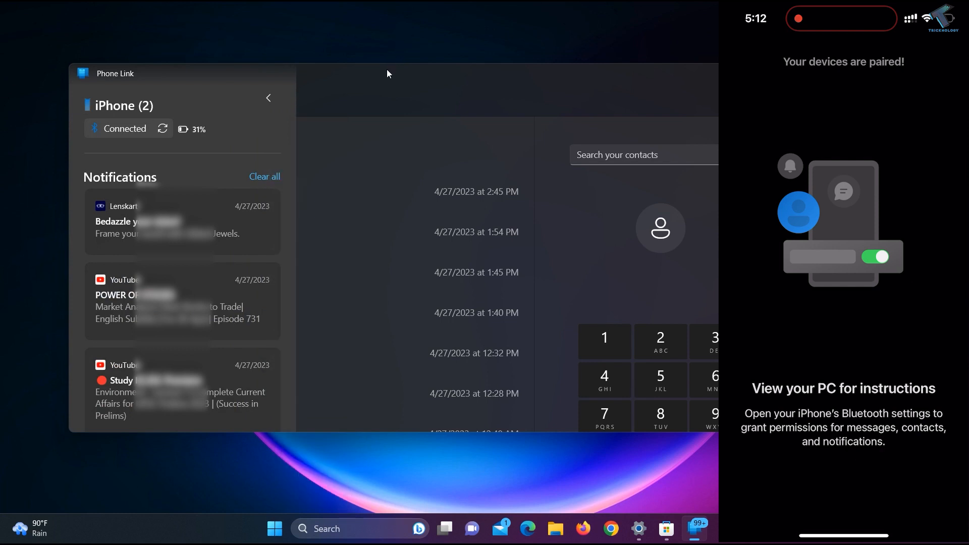